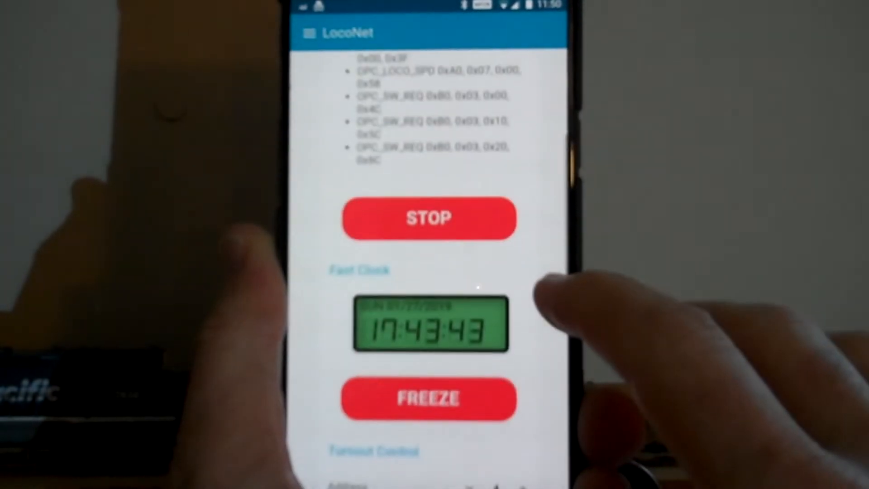
scroll("down", 3)
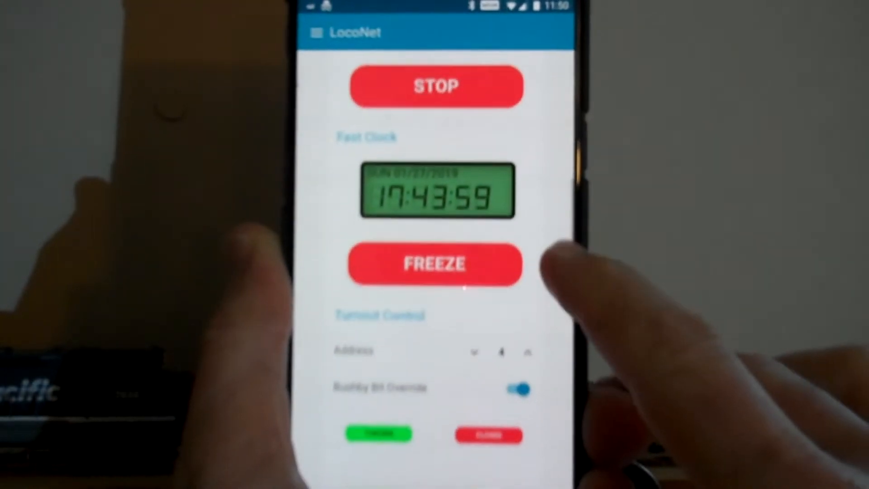
scroll("down", 3)
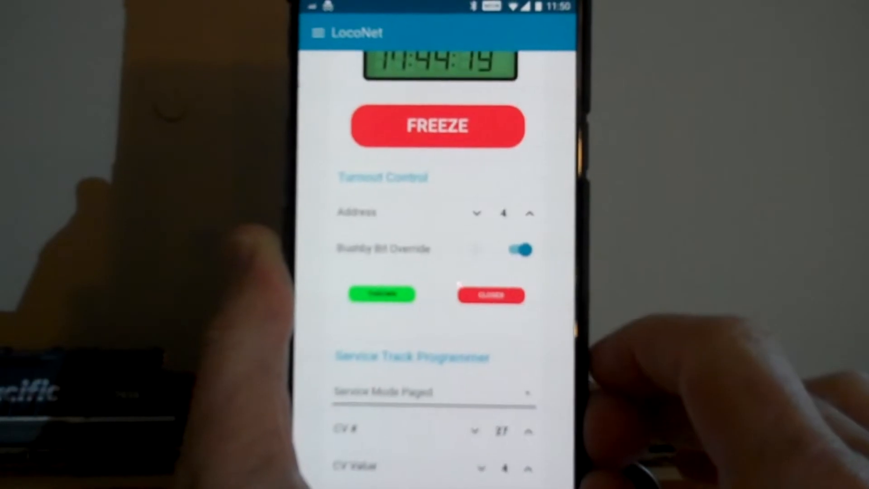
scroll("down", 3)
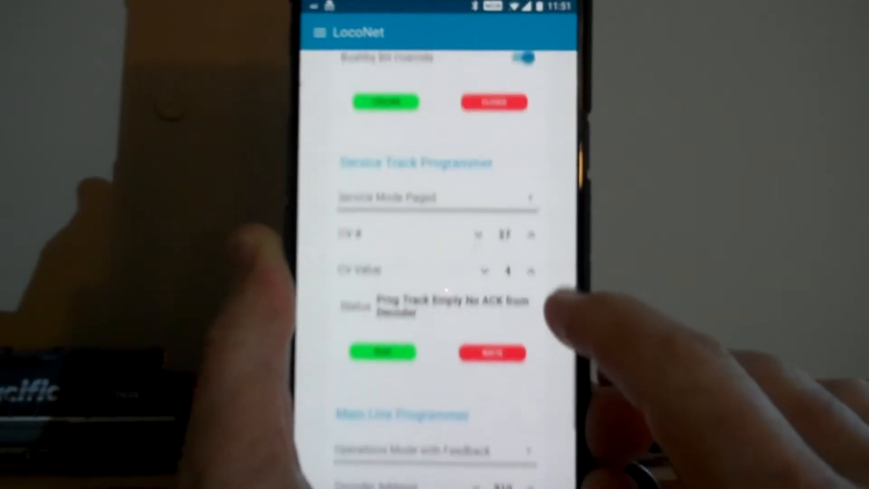